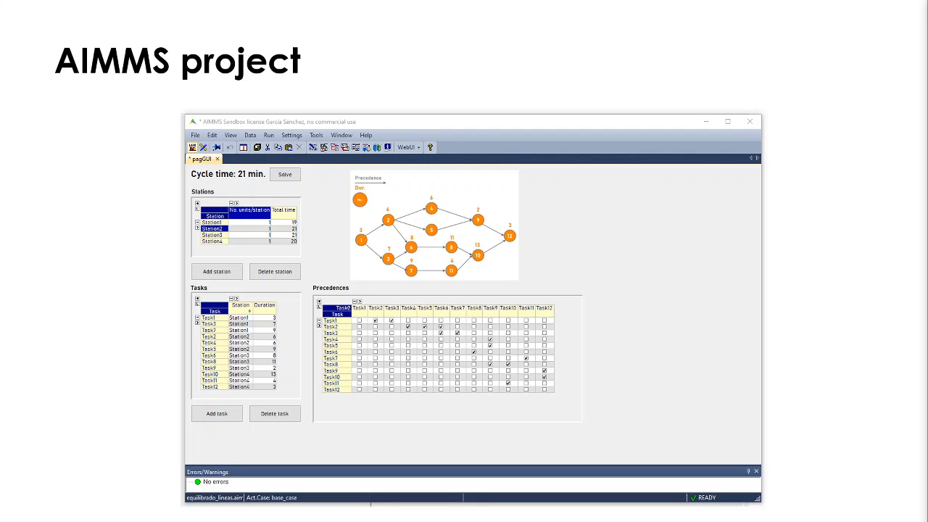
mouse_move(883, 458)
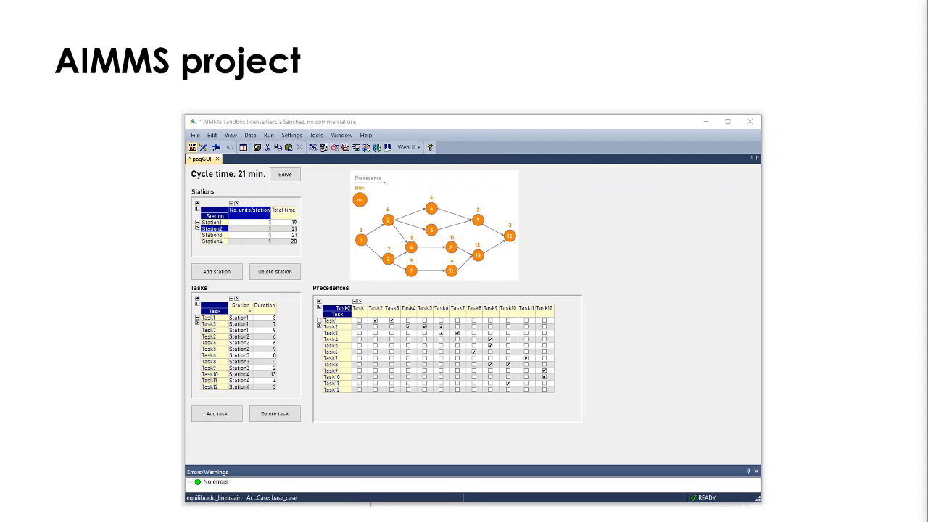
mouse_move(229, 412)
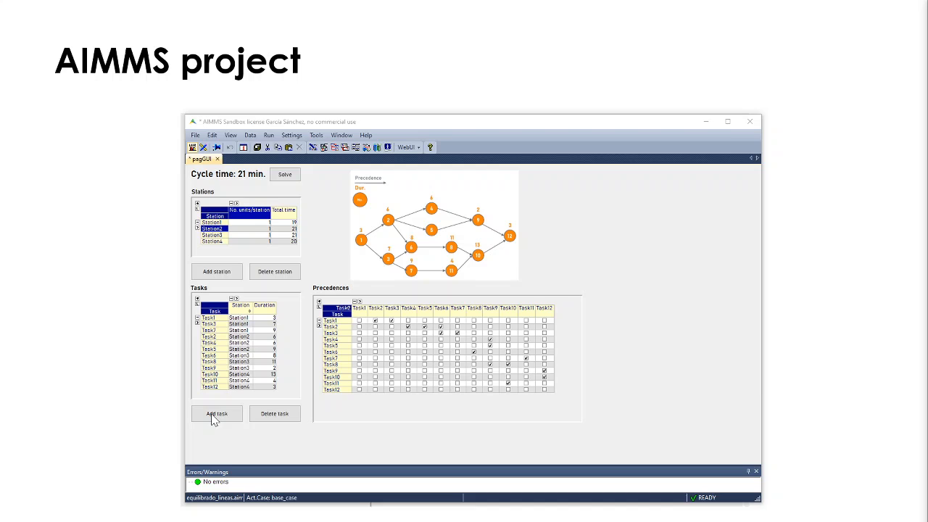
Add Task13 via Add task and enter its duration in the Tasks table
left_click(216, 413)
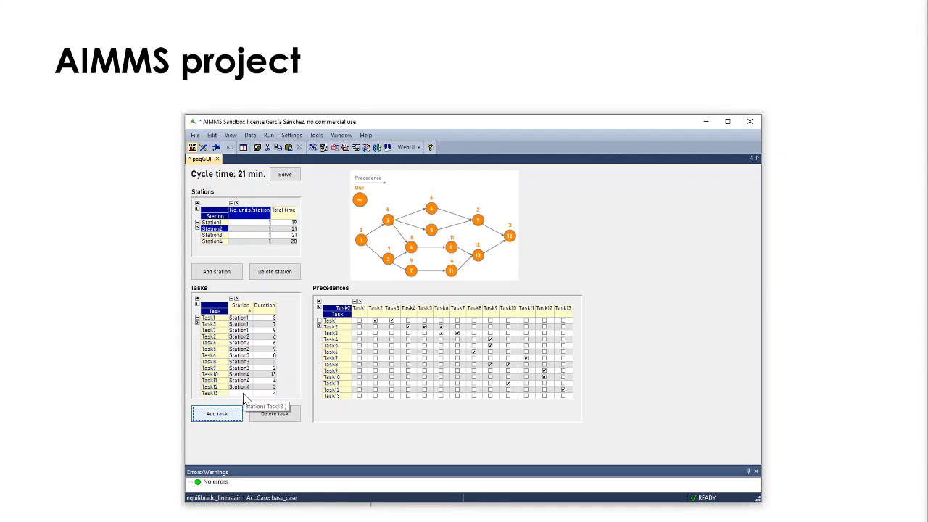
mouse_move(253, 401)
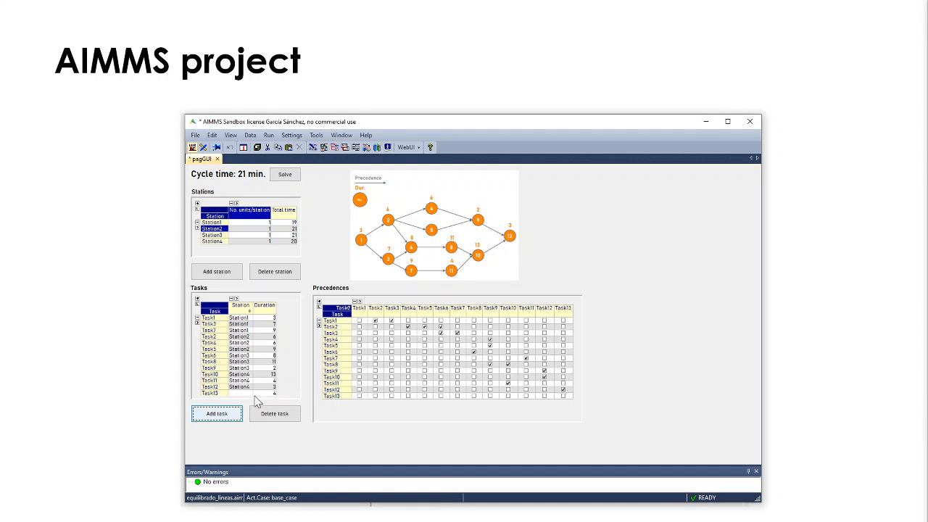
left_click(211, 393)
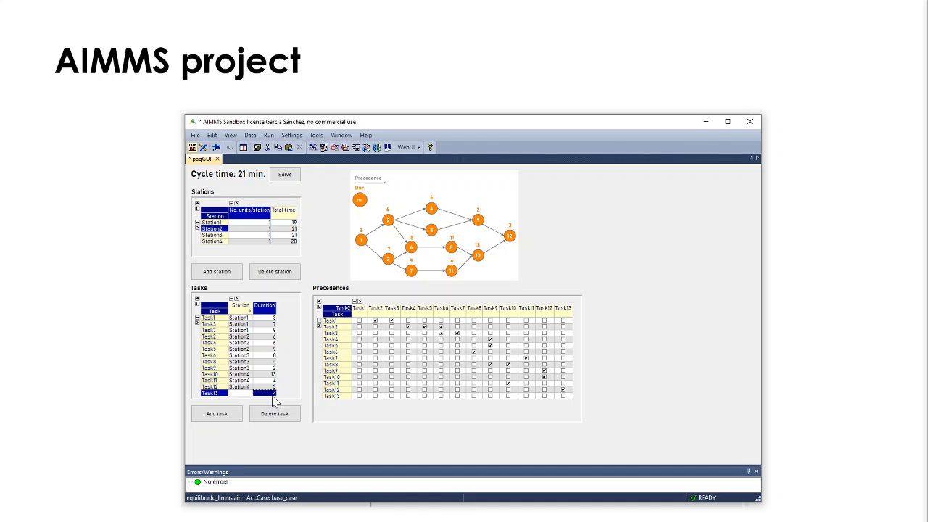
mouse_move(274, 399)
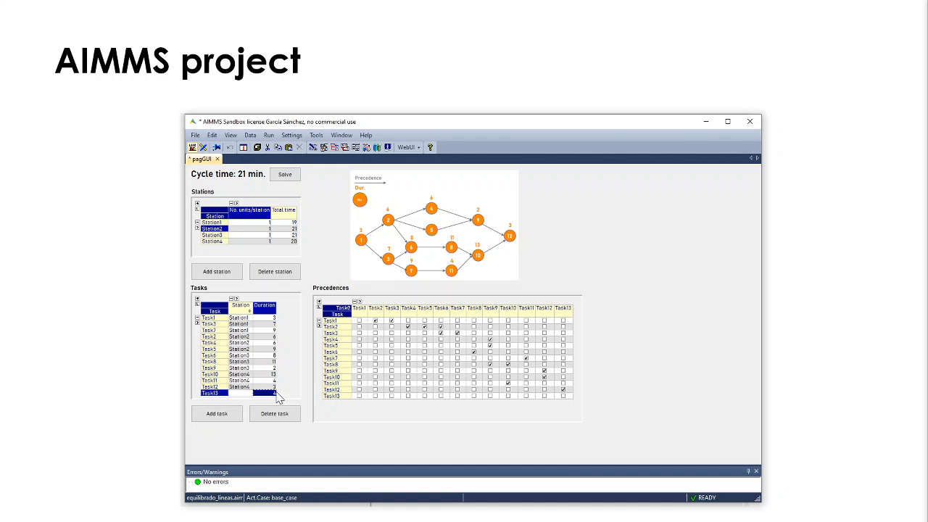
mouse_move(241, 405)
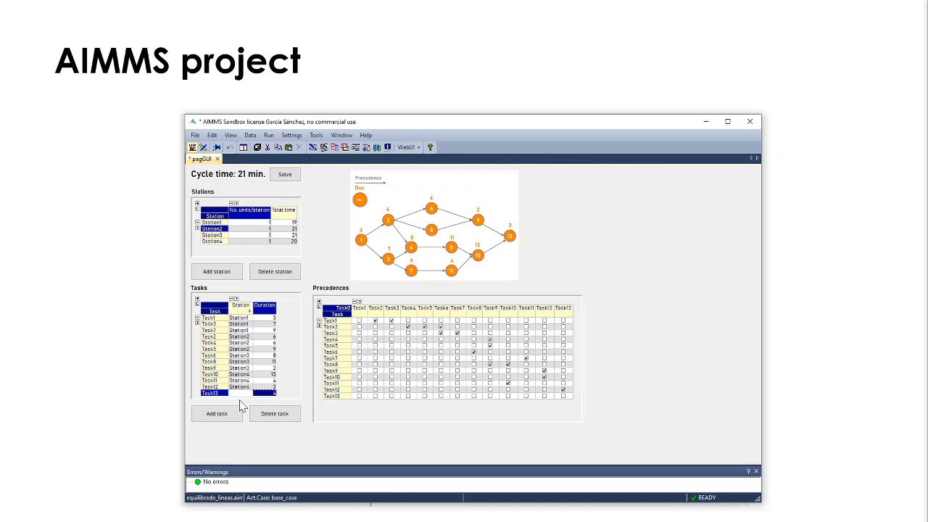
mouse_move(235, 379)
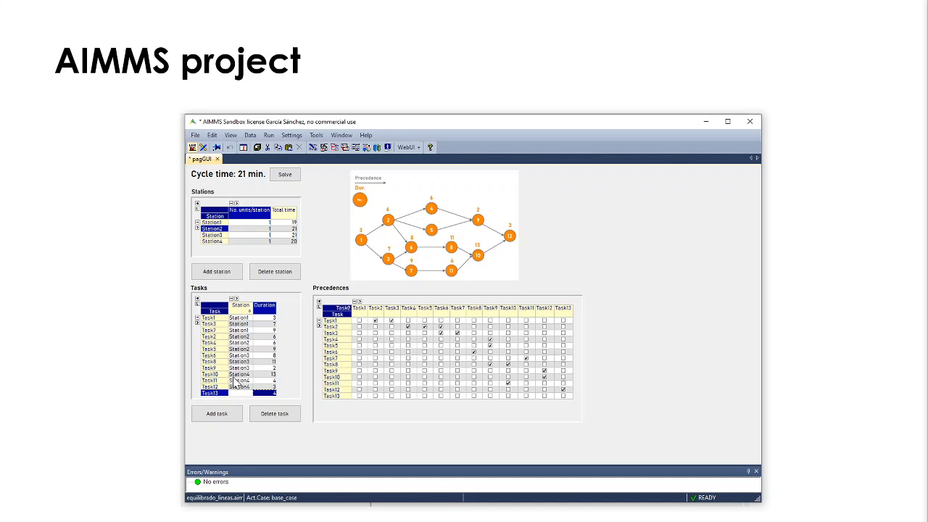
mouse_move(249, 342)
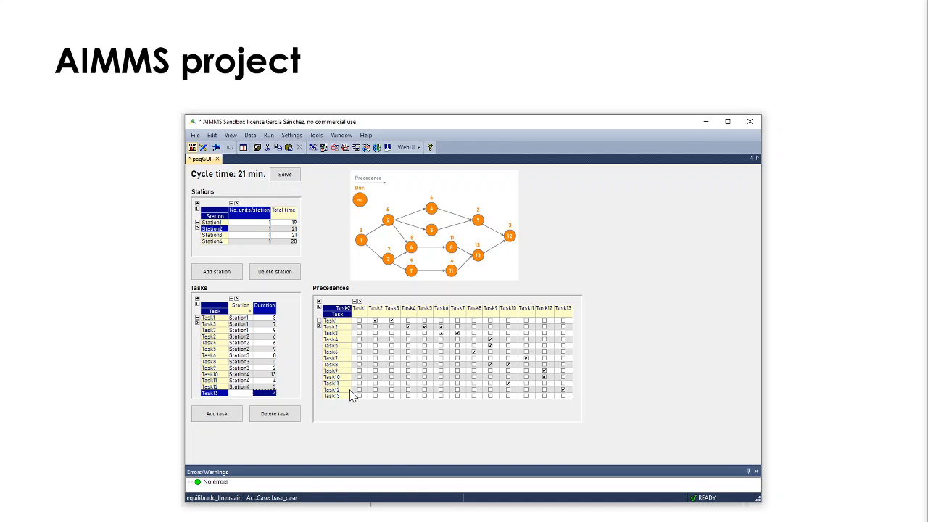
mouse_move(342, 400)
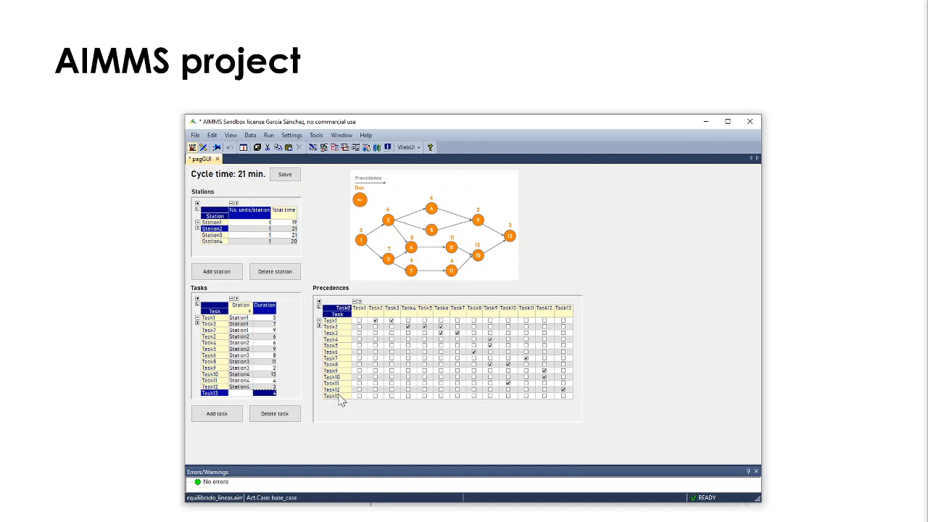
mouse_move(535, 398)
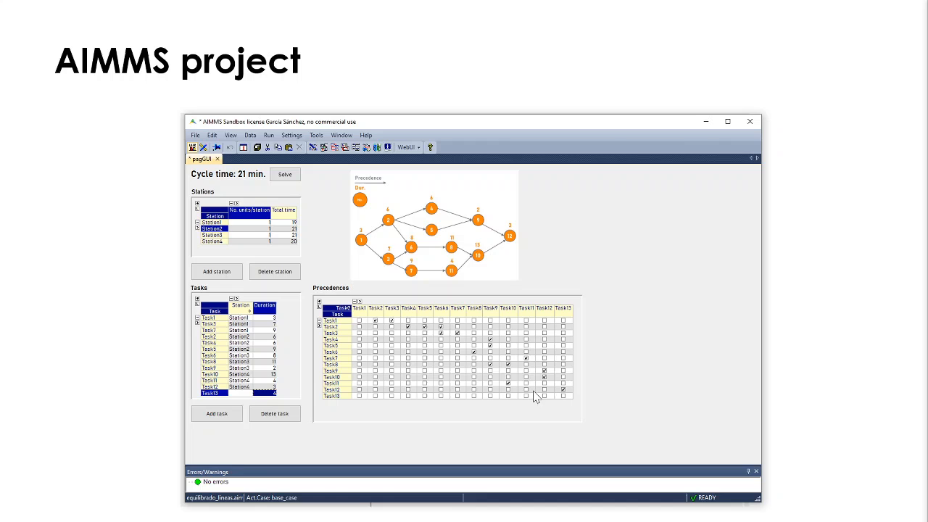
mouse_move(565, 388)
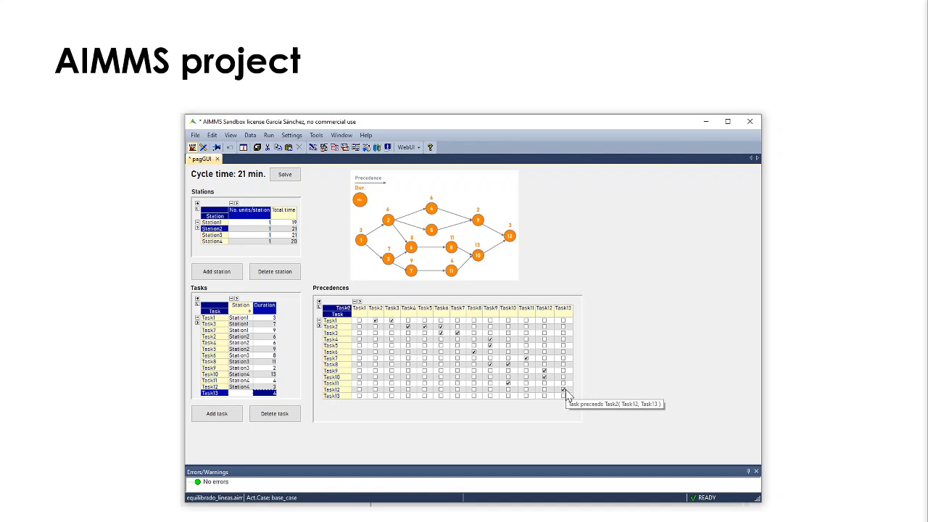
left_click(563, 390)
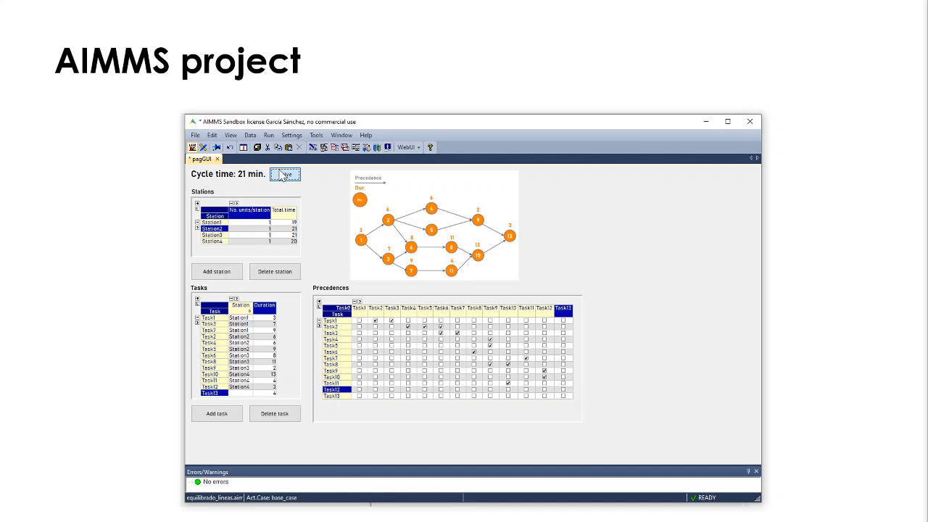
Run Solve, then choose 'No, I'd rather check that out' at the no-precedent warning
left_click(284, 174)
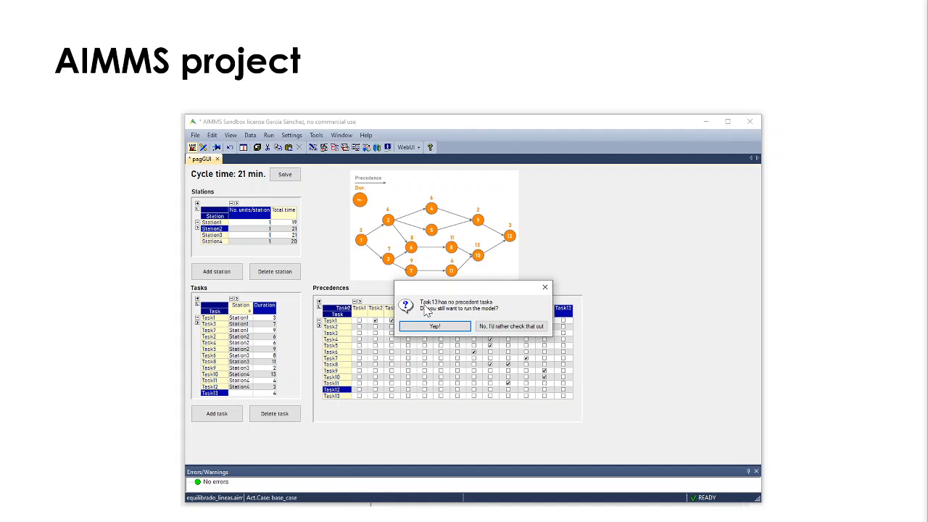
mouse_move(476, 322)
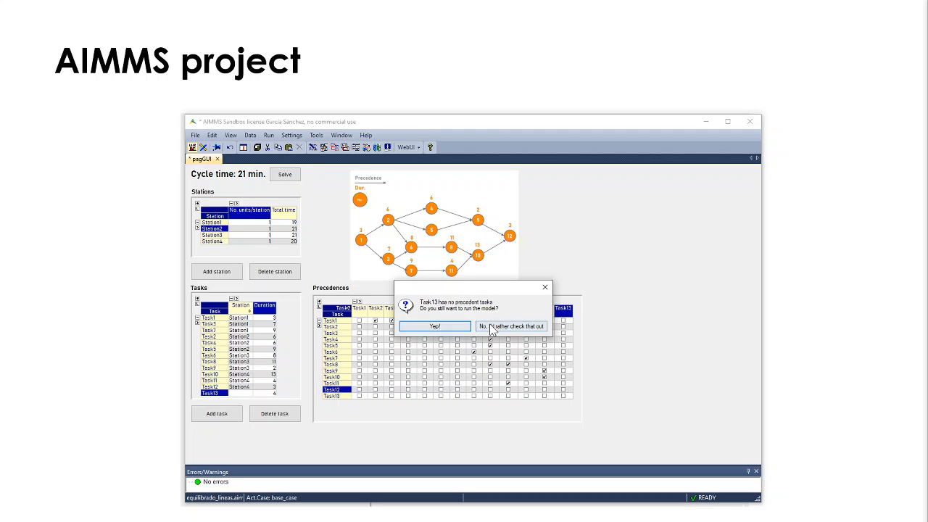
left_click(510, 324)
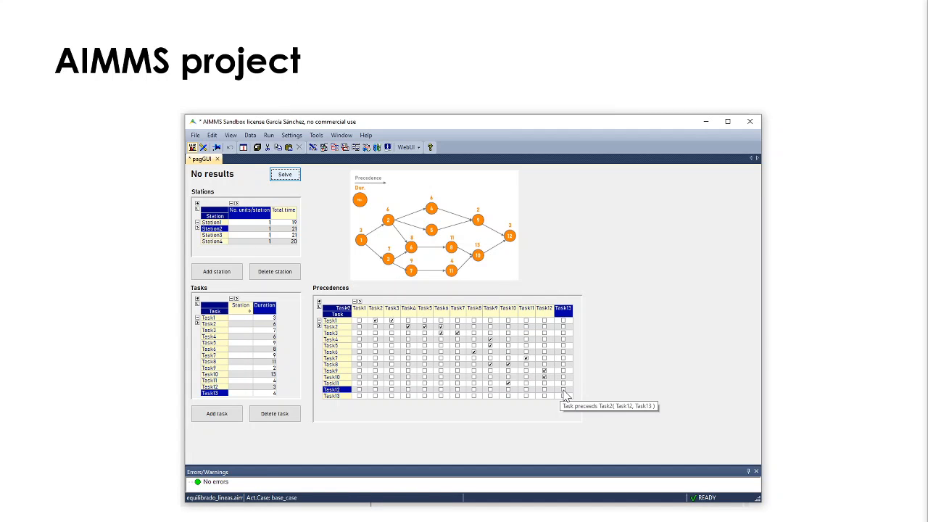
Tick Task12 as a predecessor of Task13 in the Precedences grid
left_click(564, 389)
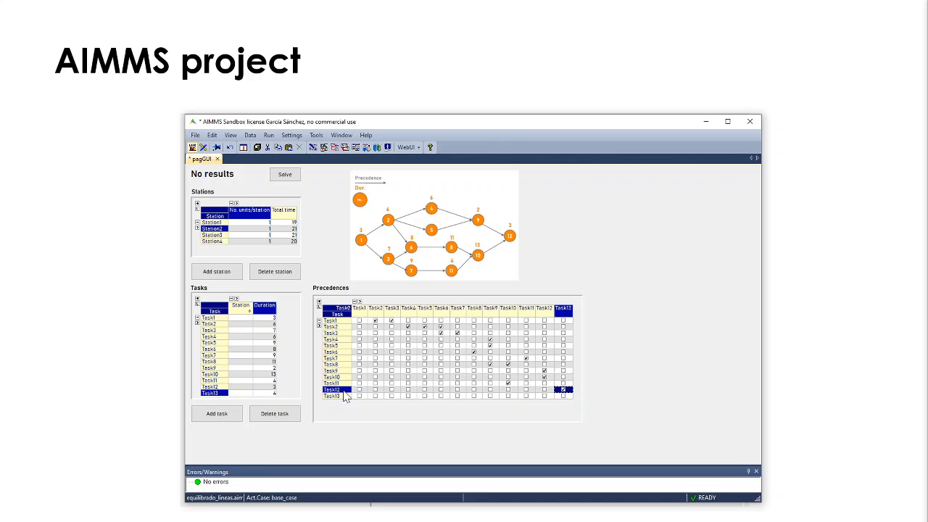
mouse_move(519, 400)
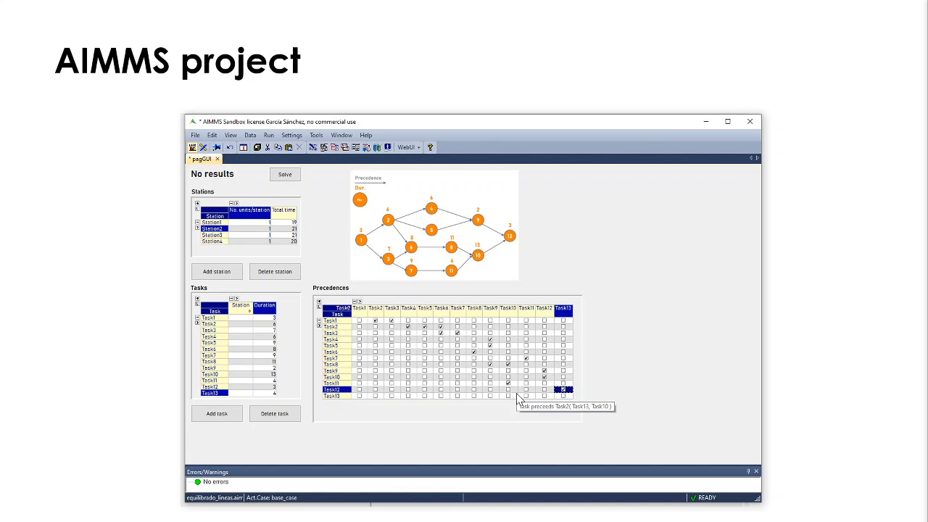
mouse_move(586, 318)
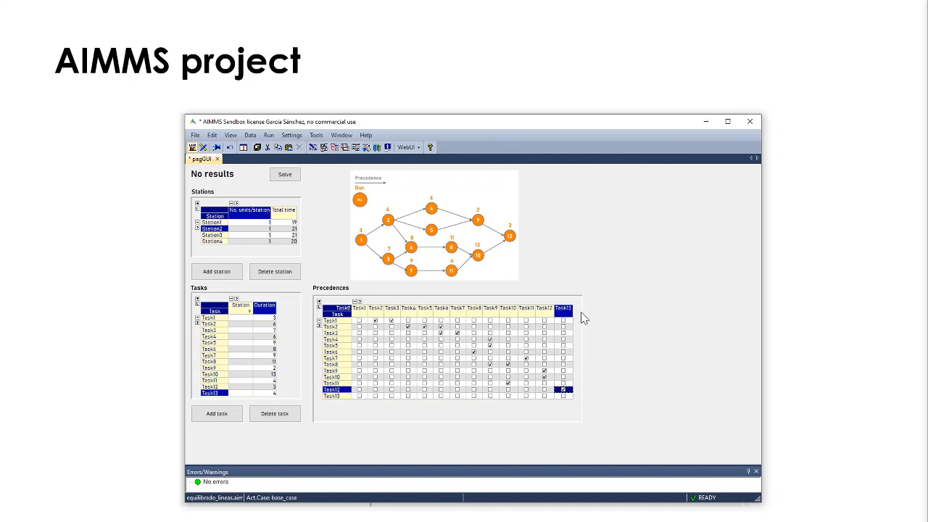
mouse_move(284, 174)
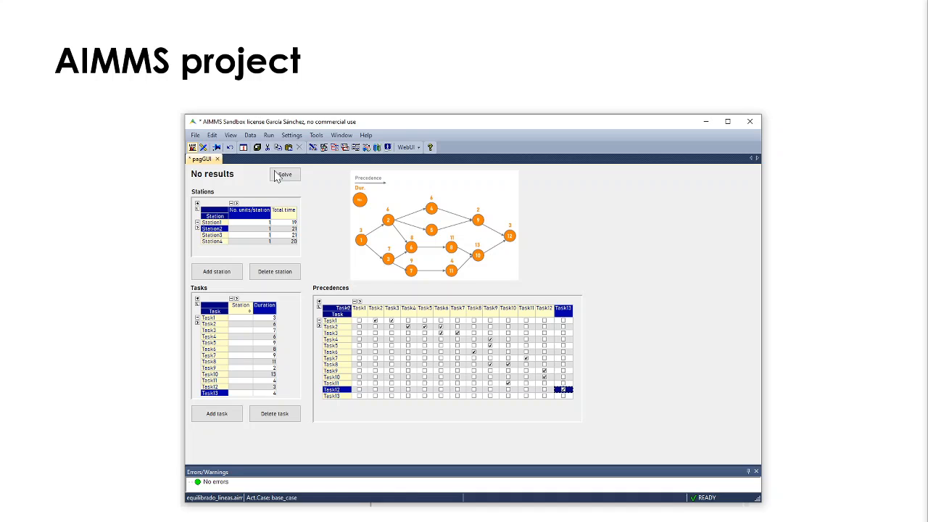
Solve again, assigning all thirteen tasks to stations with the new cycle time
left_click(285, 174)
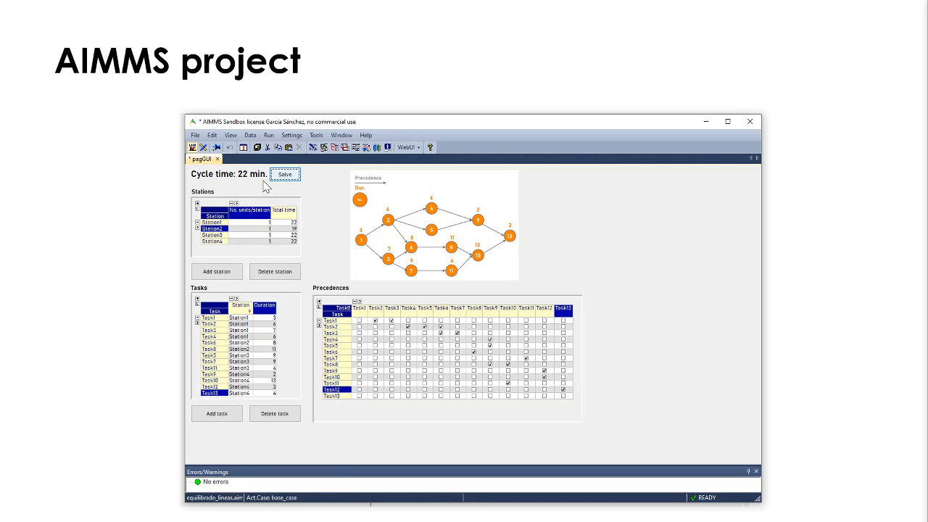
mouse_move(260, 191)
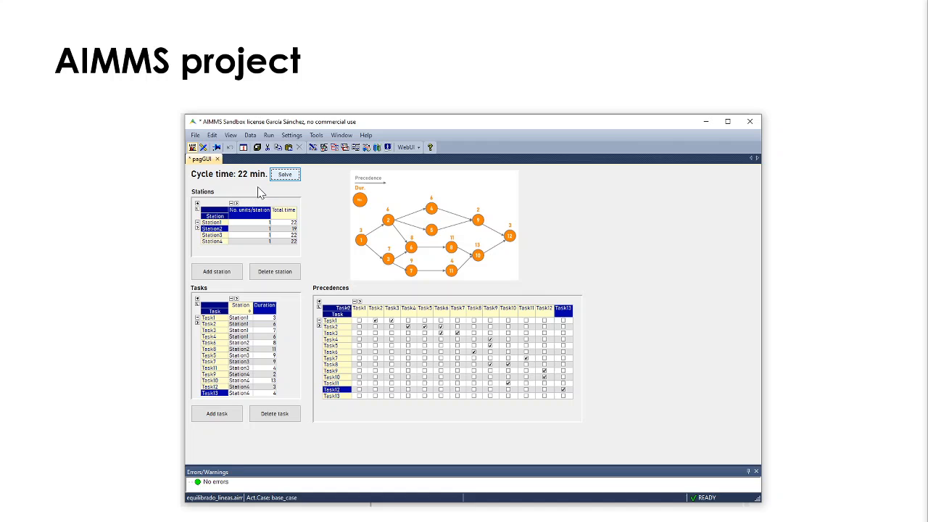
mouse_move(250, 188)
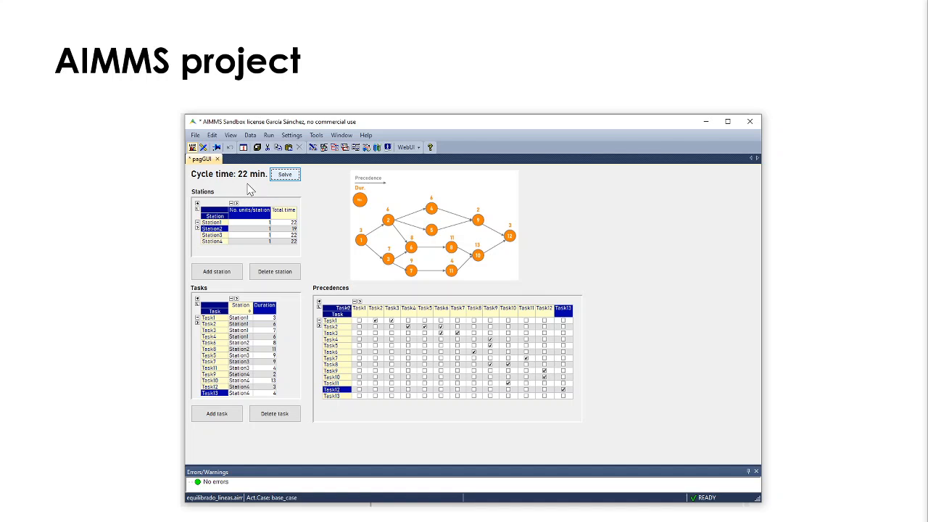
mouse_move(249, 187)
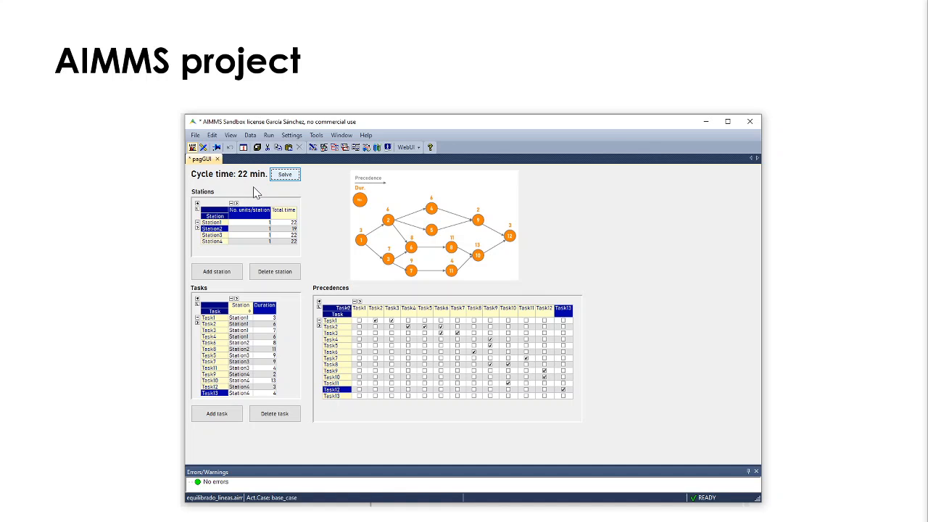
mouse_move(261, 177)
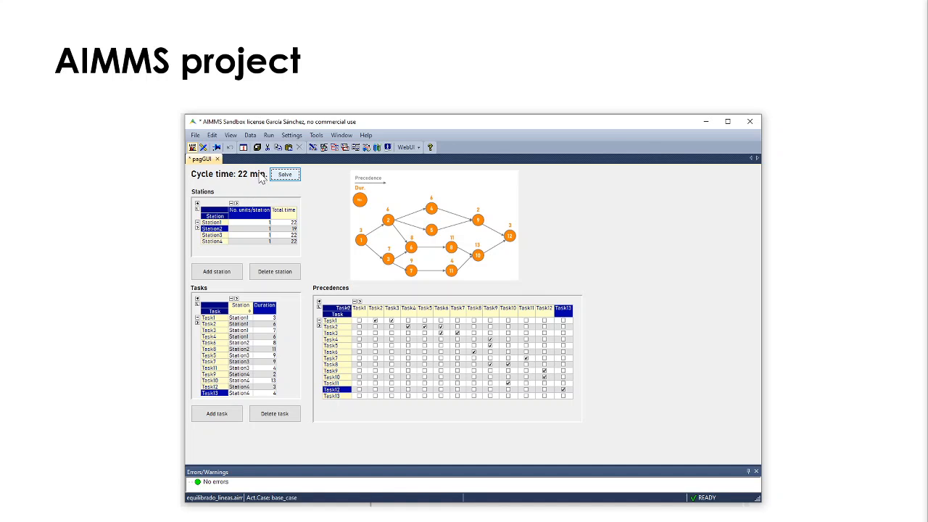
mouse_move(252, 185)
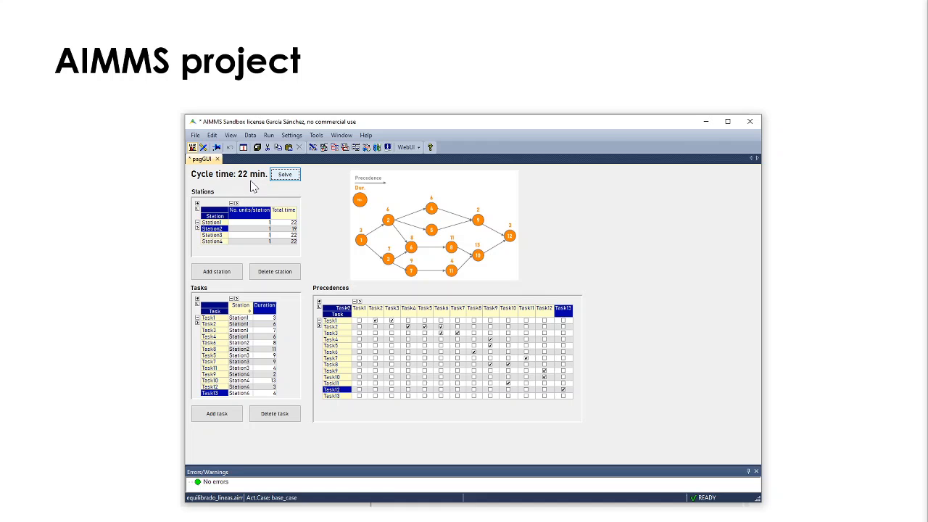
mouse_move(252, 188)
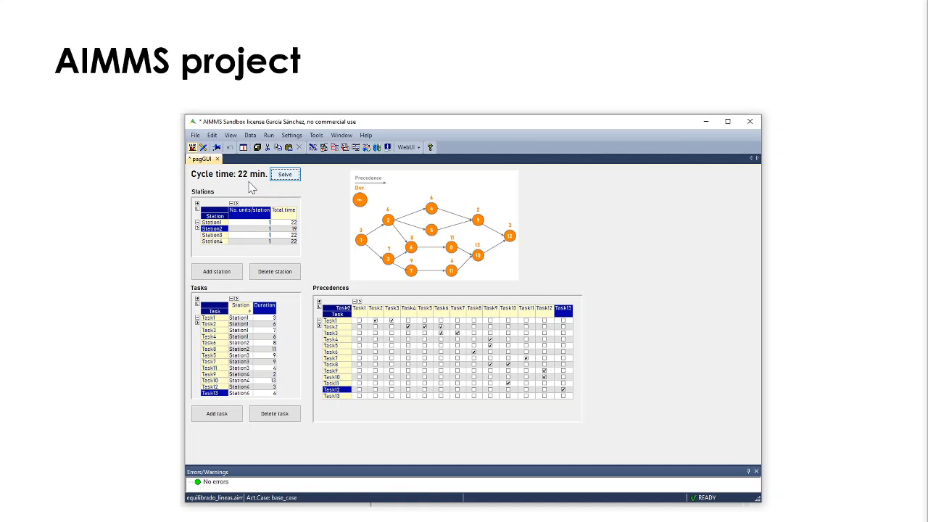
mouse_move(258, 217)
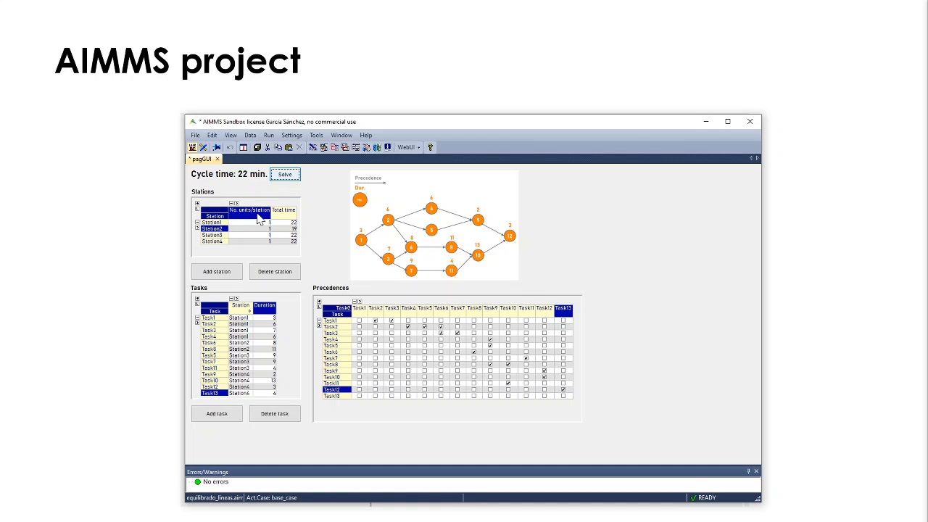
mouse_move(242, 452)
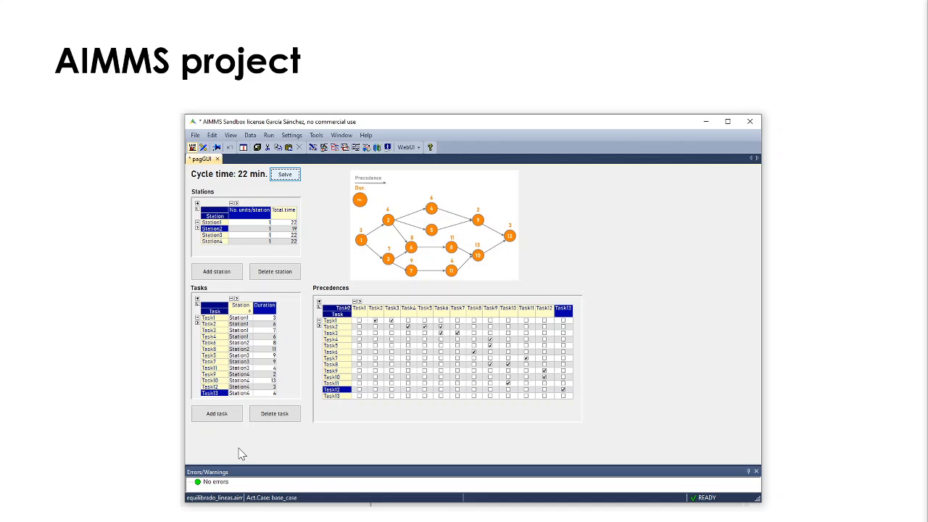